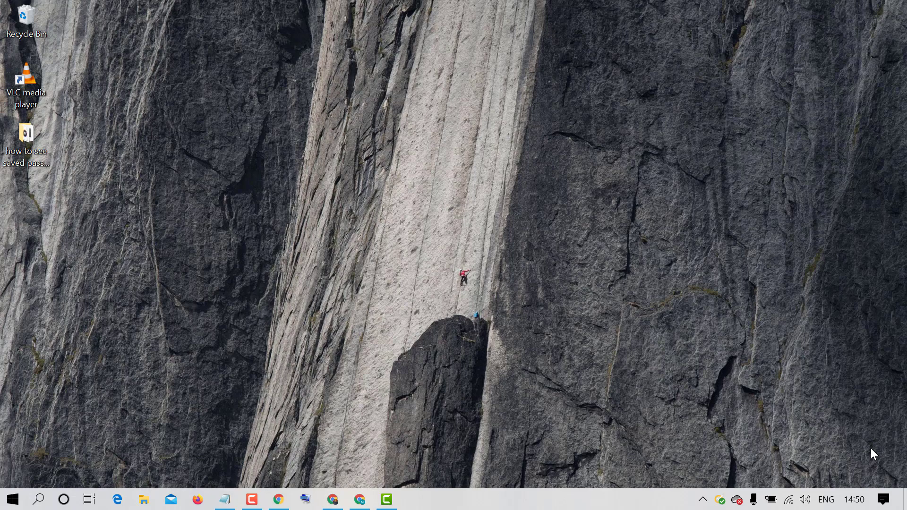
mouse_move(480, 375)
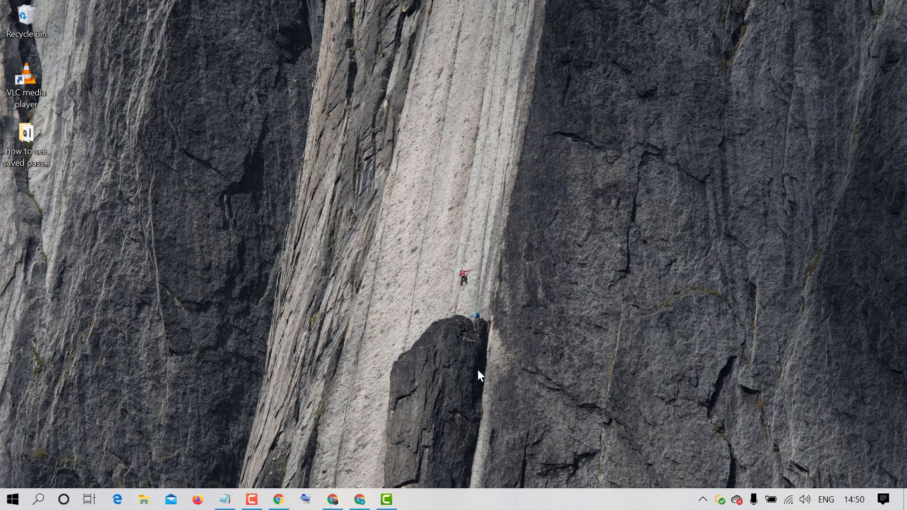
- Launch Chrome from the taskbar and open its three-dot main menu
click(278, 499)
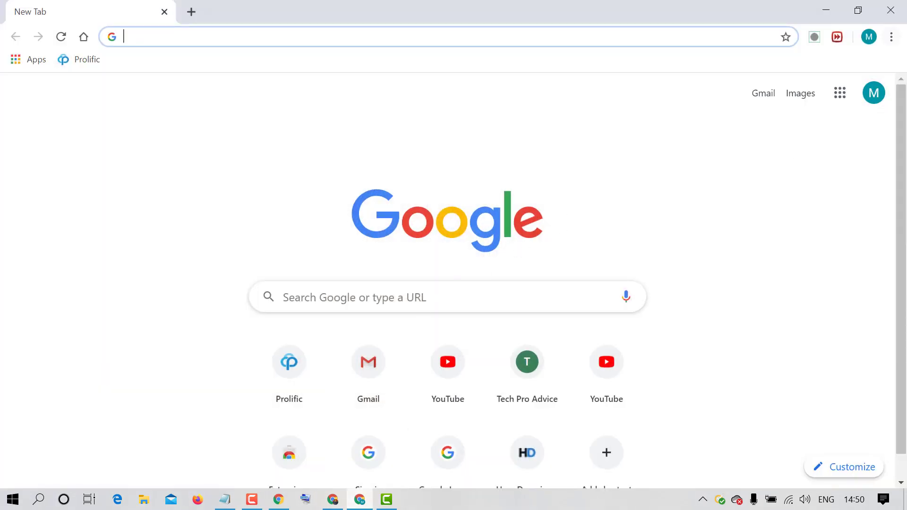
click(891, 36)
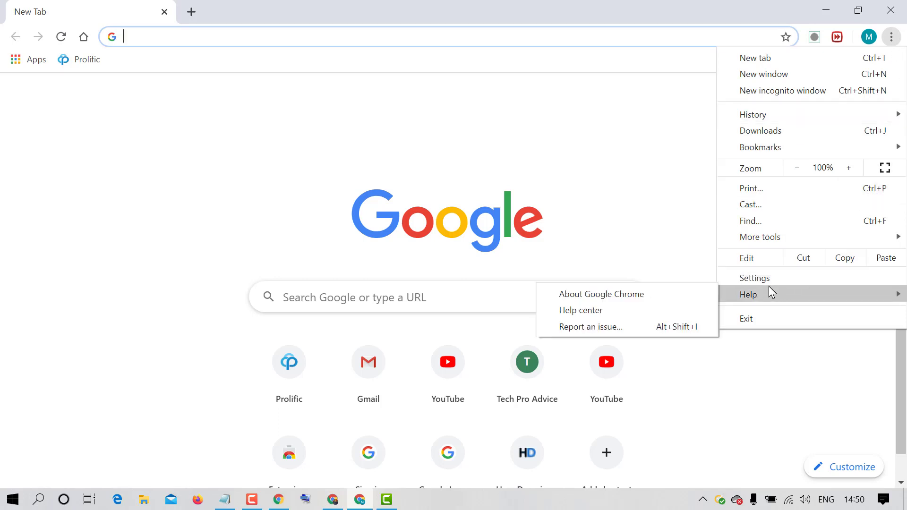
mouse_move(755, 278)
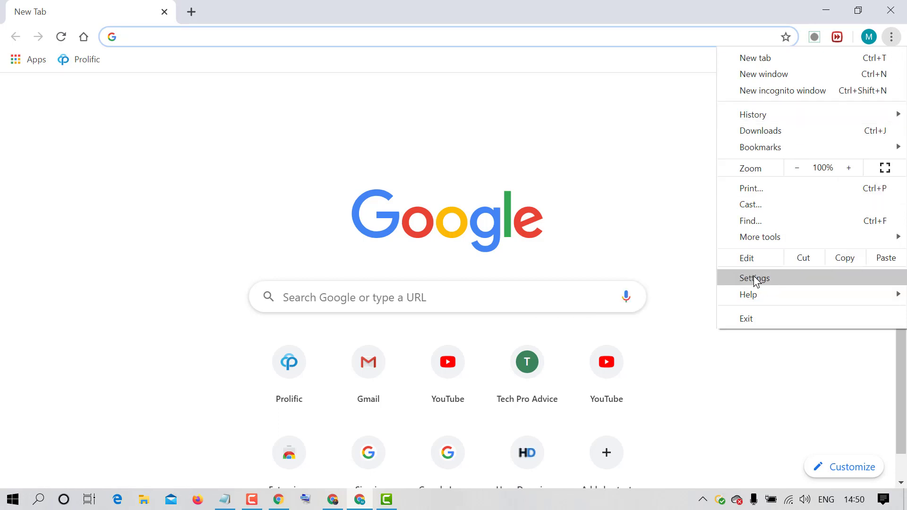
- Open Chrome Settings and jump to the Appearance section
click(754, 277)
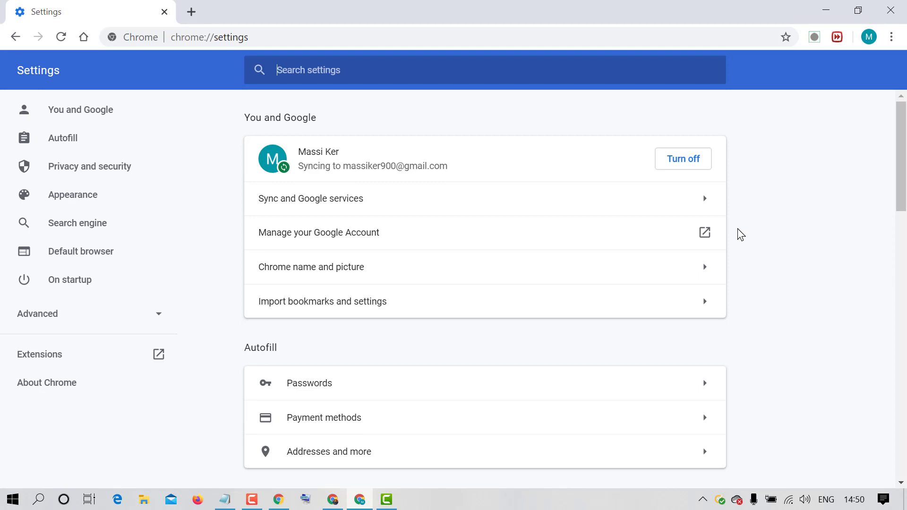
mouse_move(73, 194)
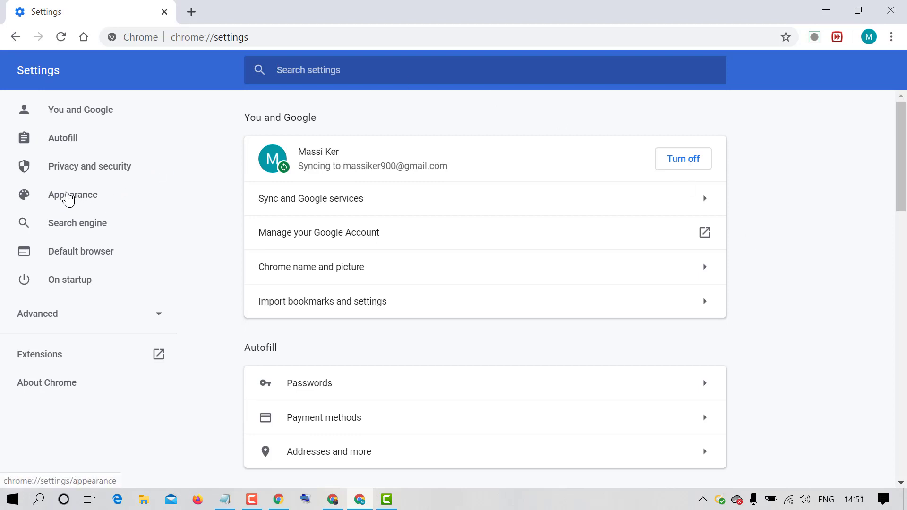
click(73, 195)
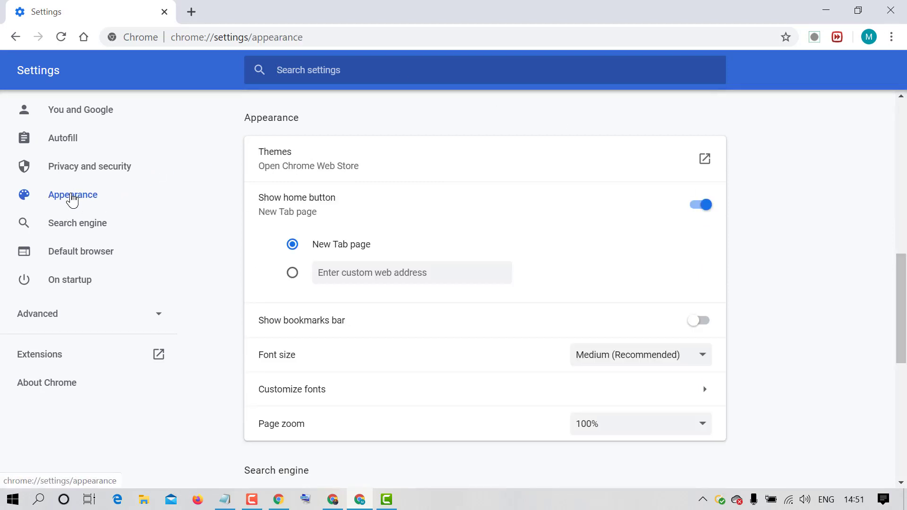
mouse_move(287, 272)
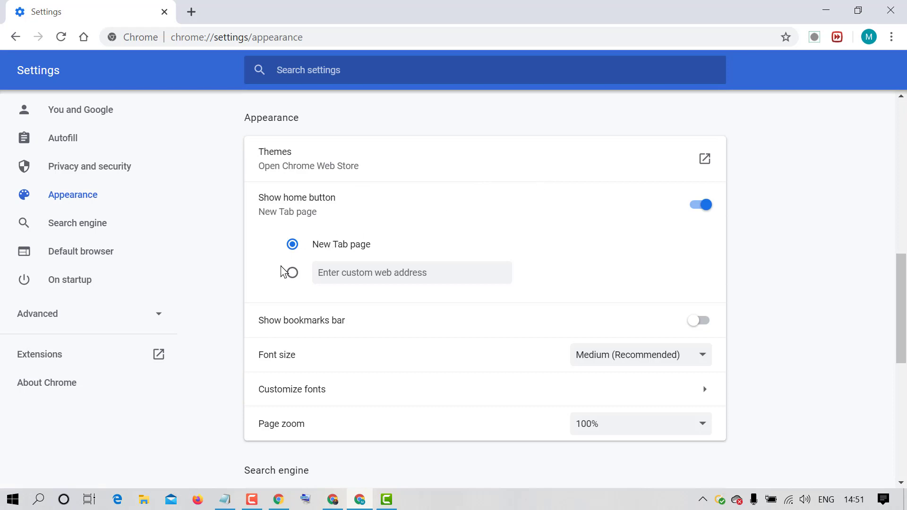
- Choose 'Enter custom web address' for the home button and enter techproadvice.com
click(292, 273)
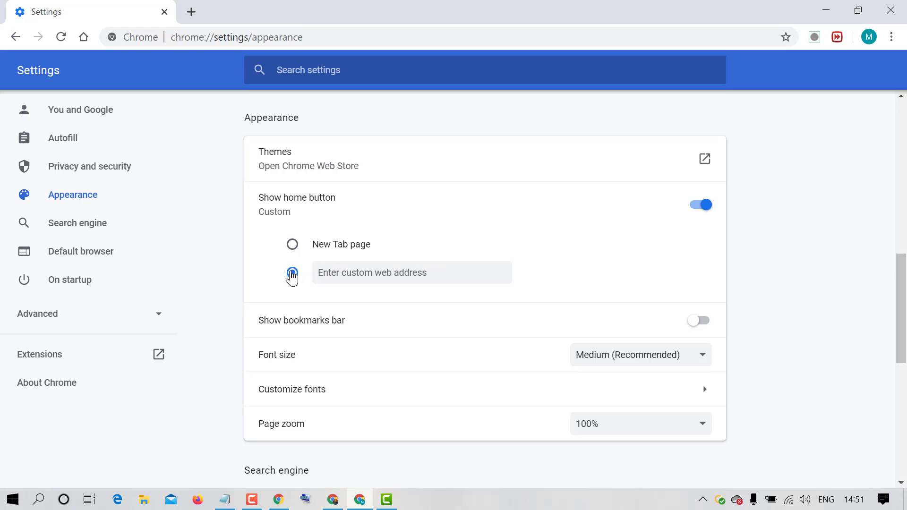
click(292, 272)
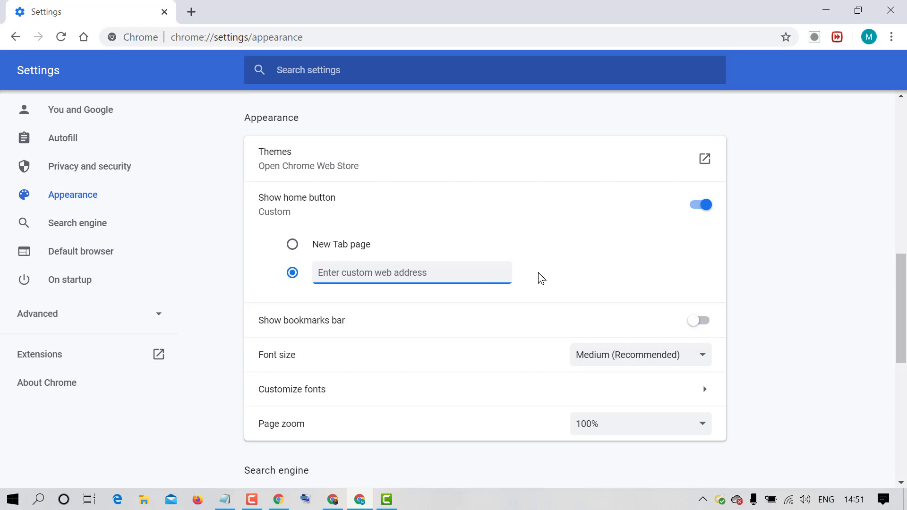
text(ted)
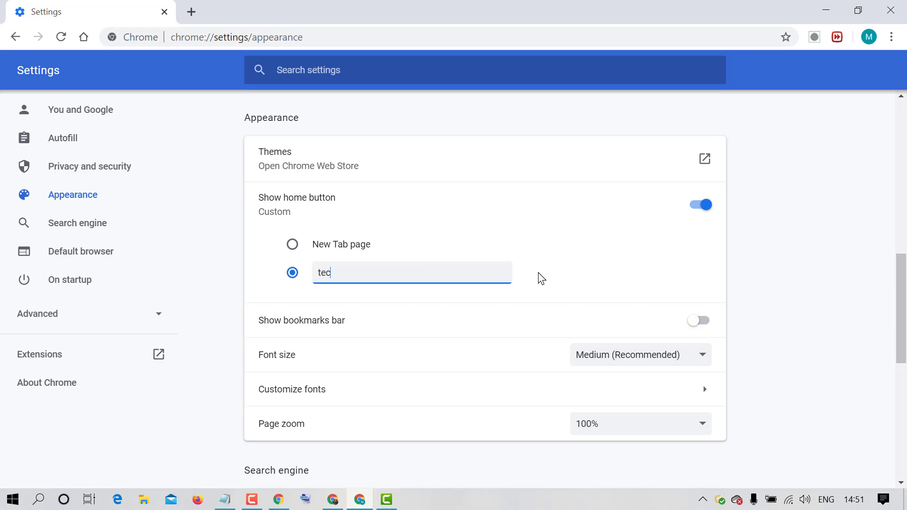
text(hp)
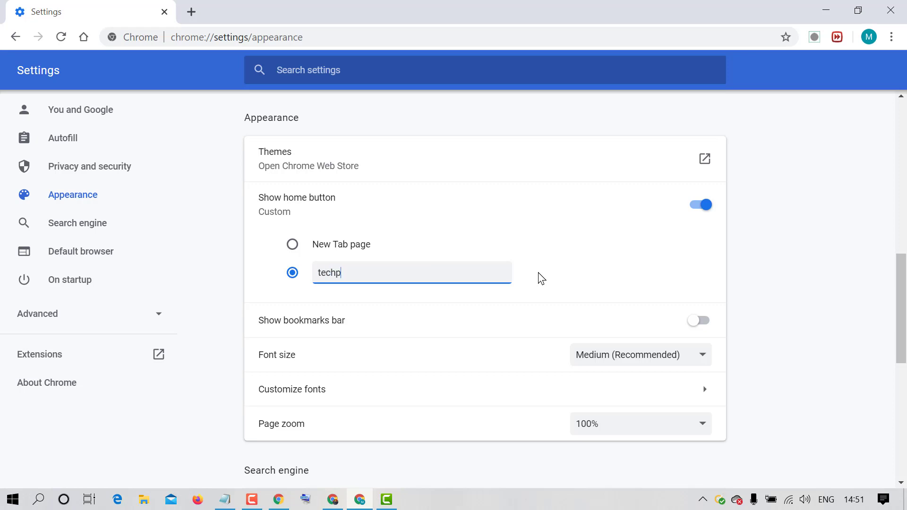
text(roadvice.c)
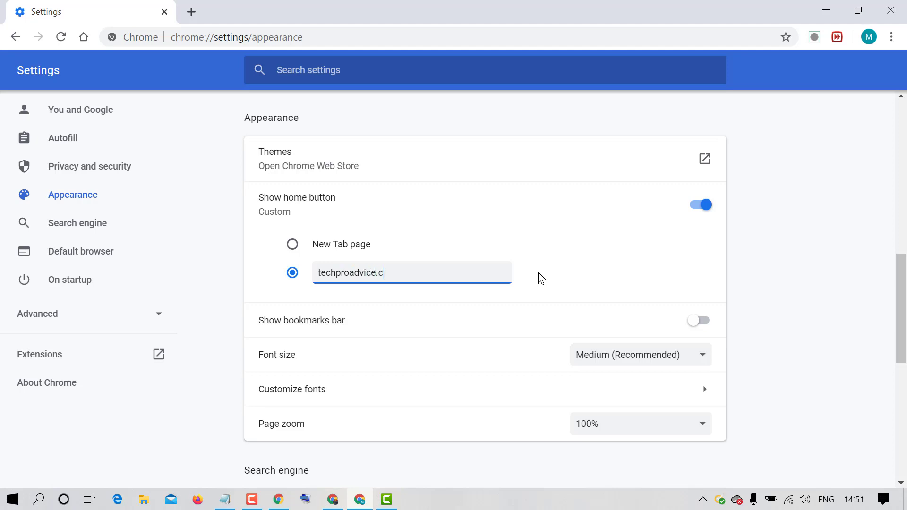
text(om/)
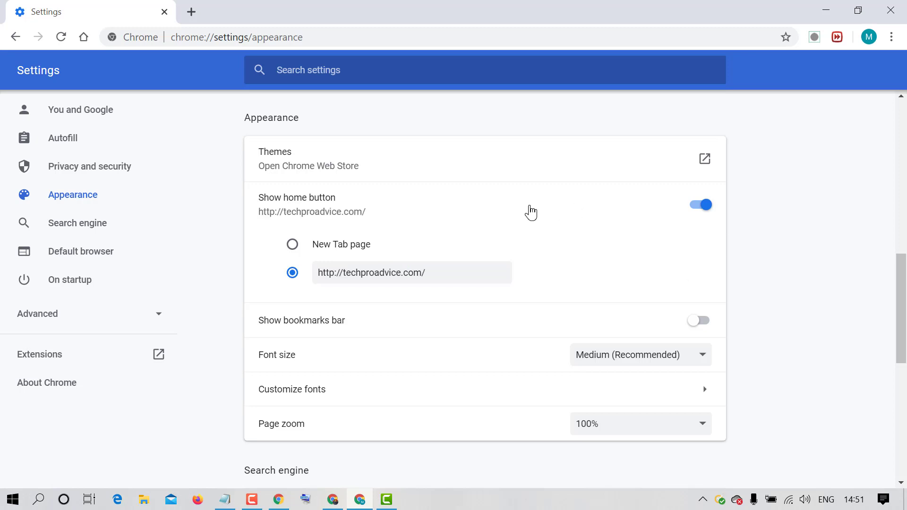
mouse_move(466, 262)
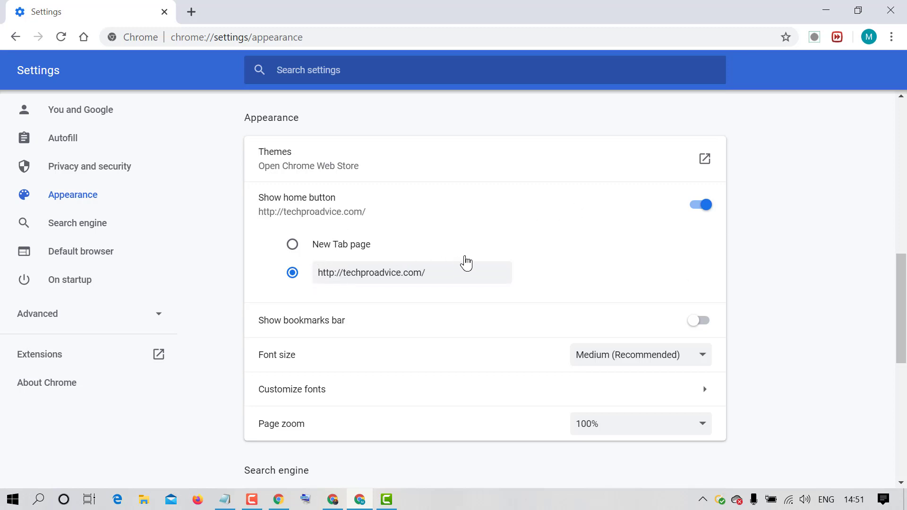
mouse_move(379, 214)
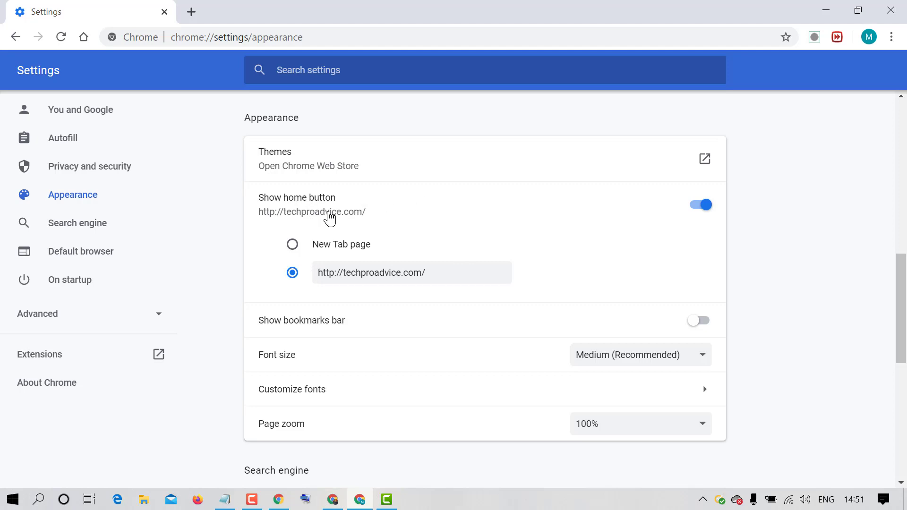
mouse_move(261, 204)
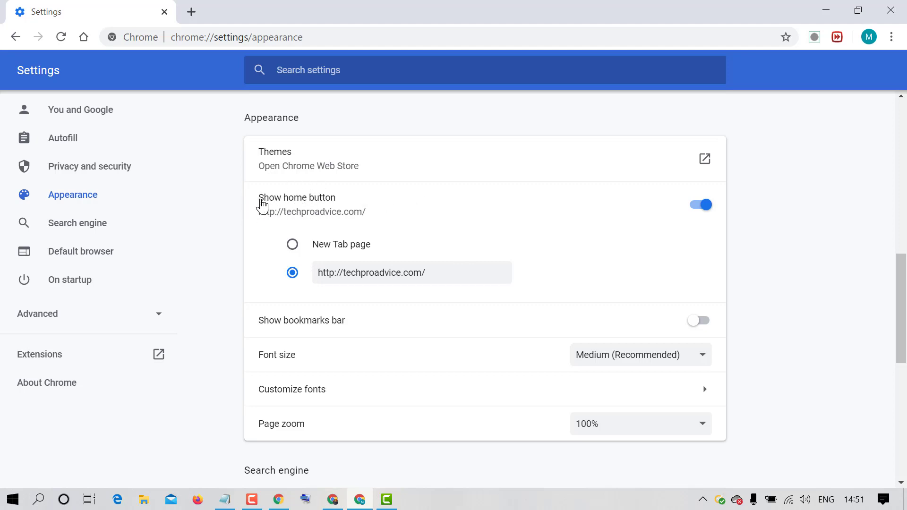